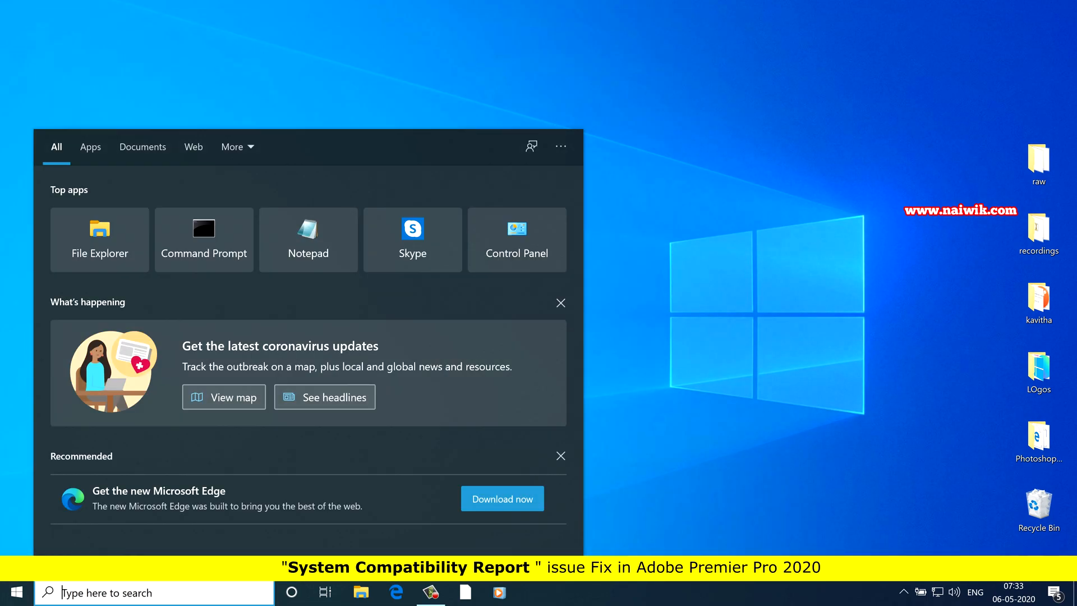
# Step: Start a Start-menu search for 'pre' and then abandon it, returning to the desktop
pyautogui.write('pre,')
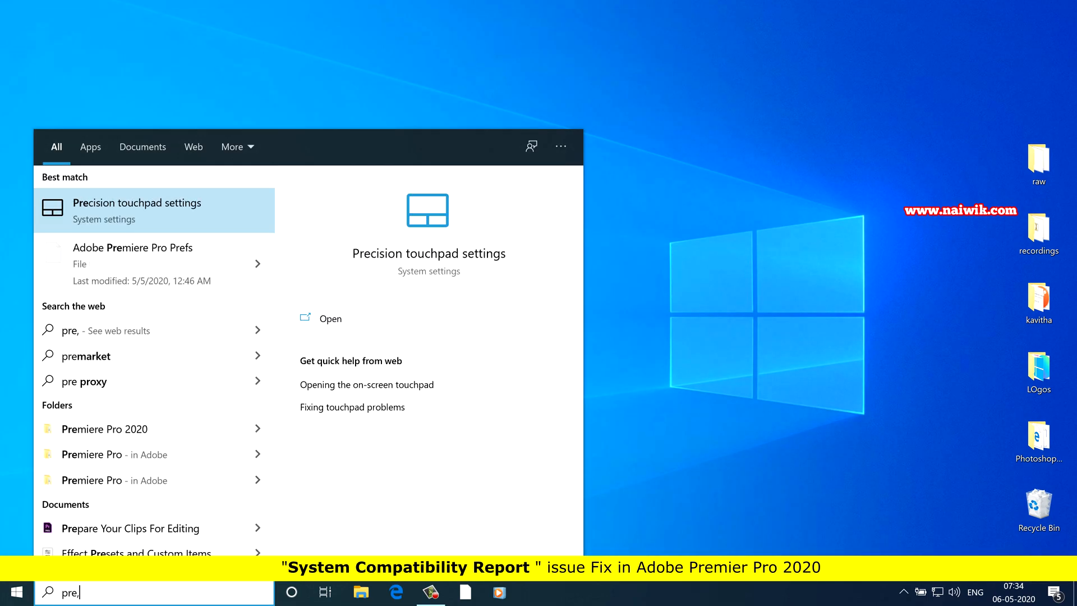
pyautogui.press('Backspace')
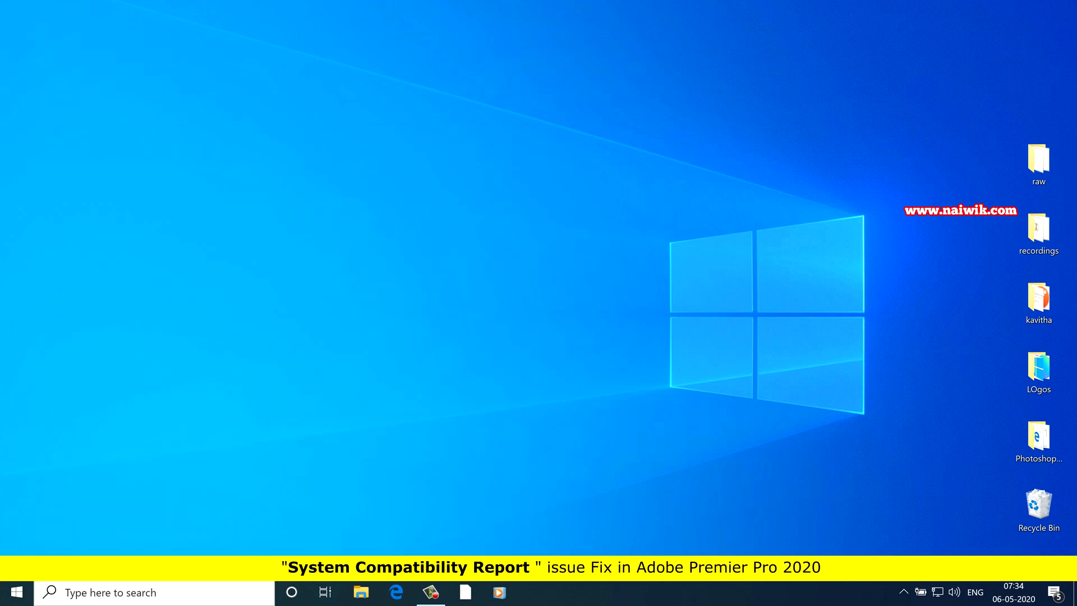
# Step: Launch Premiere Pro from its shortcut, bringing up the System Compatibility Report
pyautogui.click(499, 593)
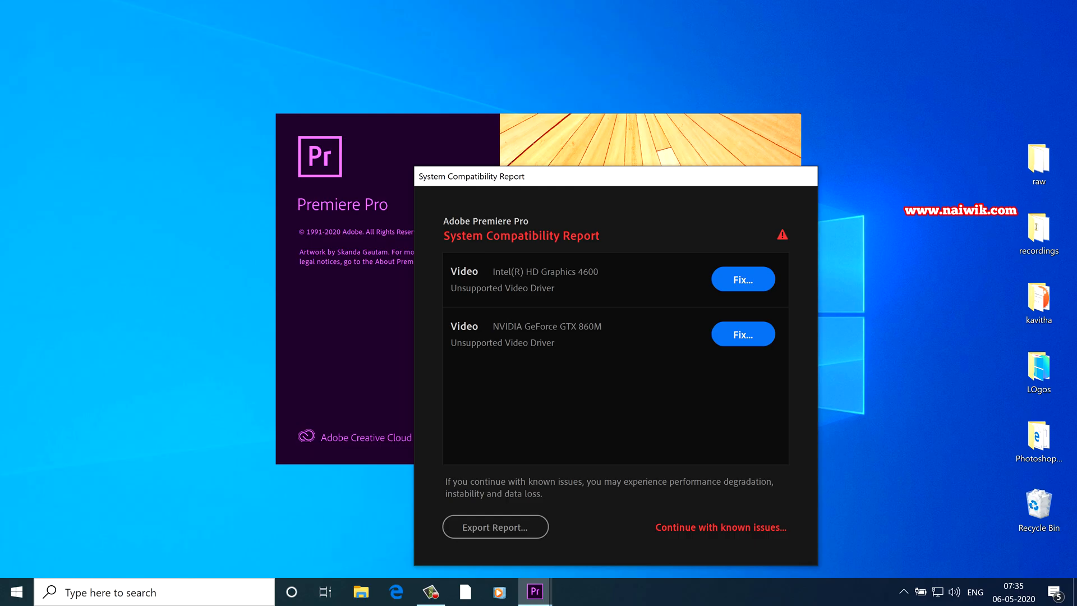
# Step: Search 'pr' in the Start menu and start Adobe Premiere Pro 2020 from Best match
pyautogui.write('pr')
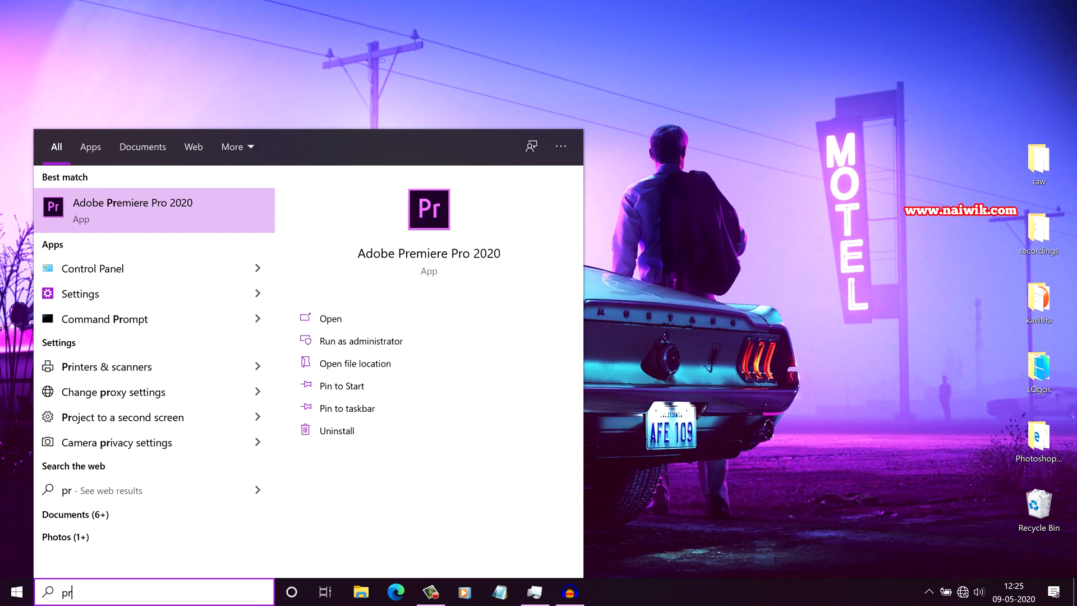
pyautogui.click(330, 317)
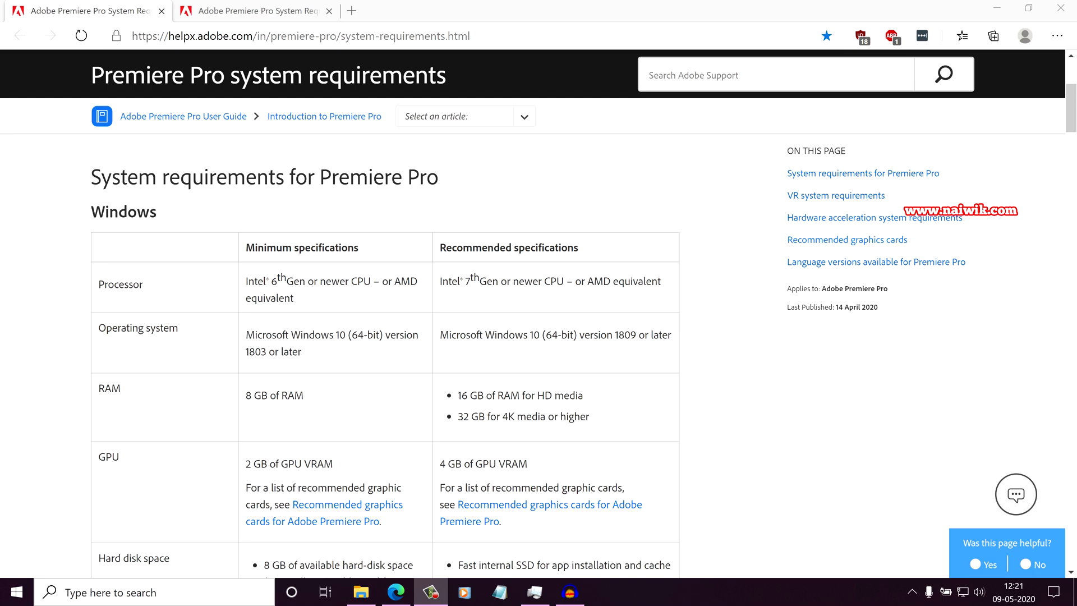
# Step: Highlight the minimum processor requirement, then jump to the Recommended graphics cards section
pyautogui.moveTo(93, 176); pyautogui.dragTo(157, 212)
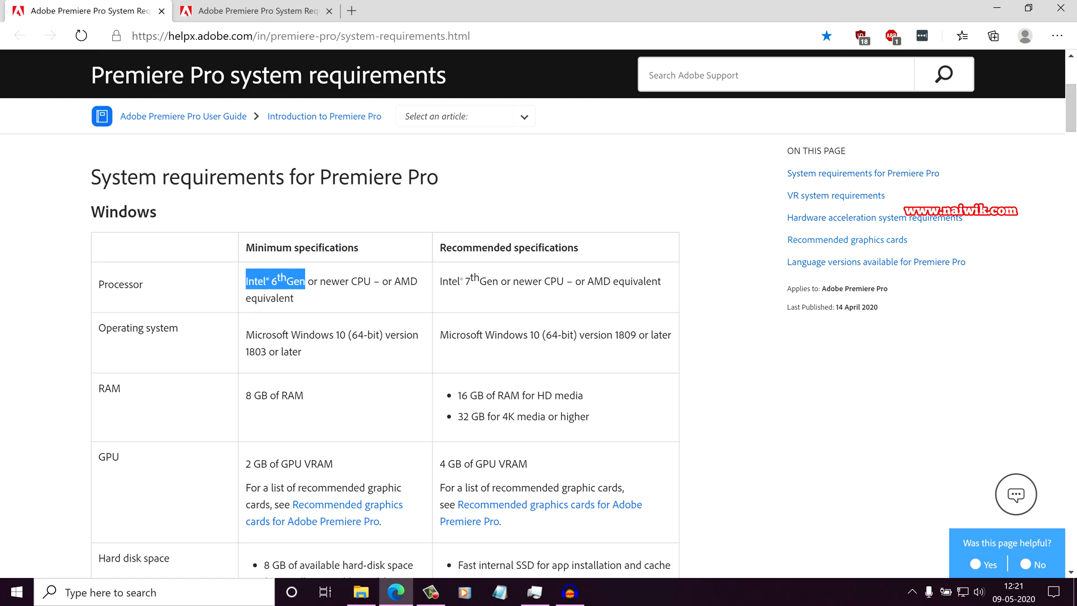
pyautogui.moveTo(285, 281); pyautogui.dragTo(291, 299)
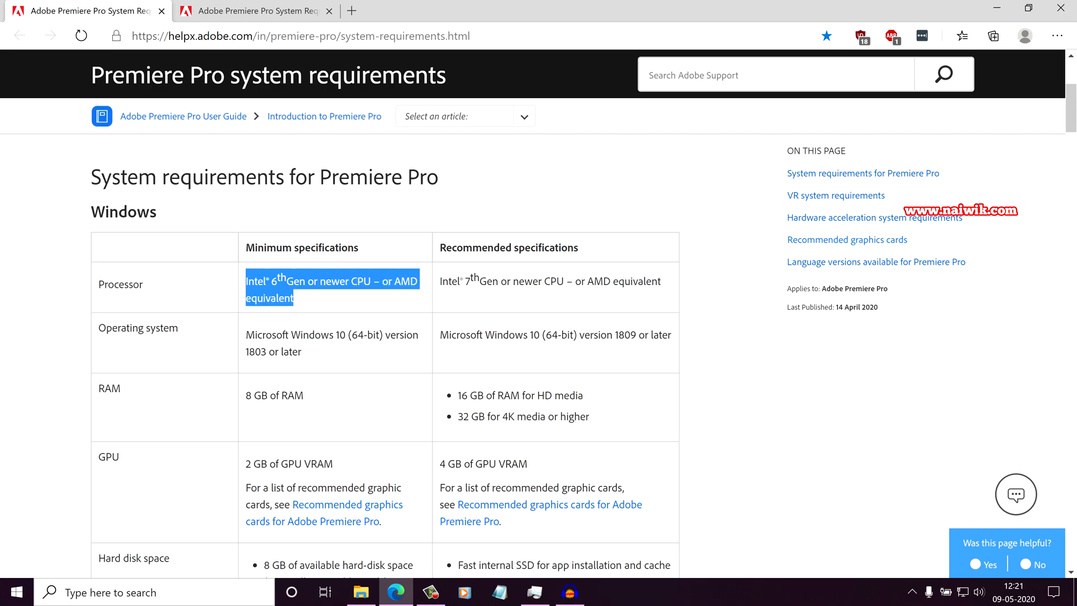
pyautogui.scroll(-3)
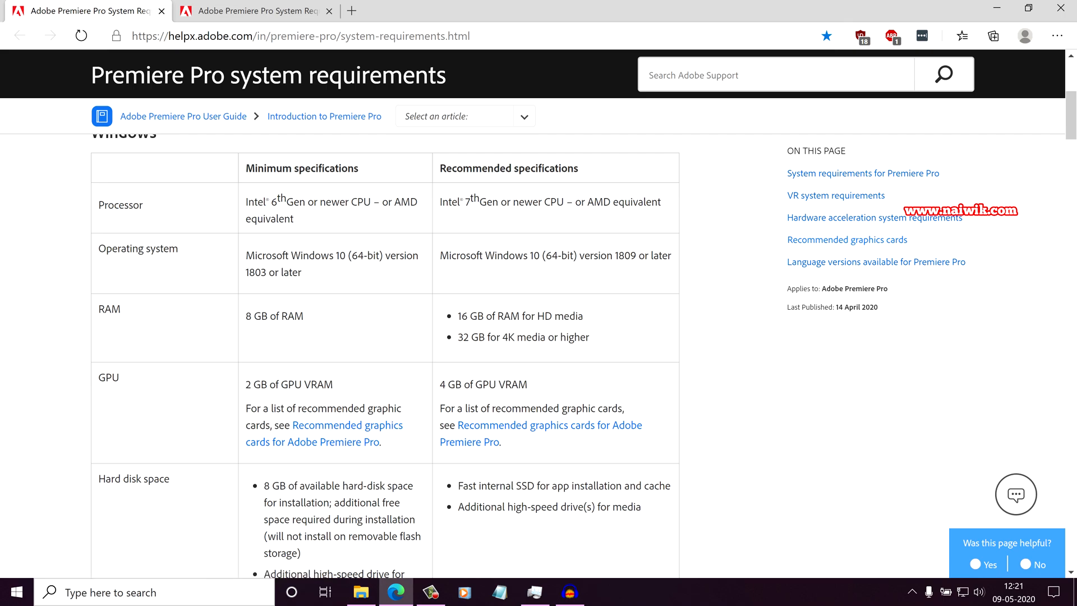
pyautogui.click(827, 239)
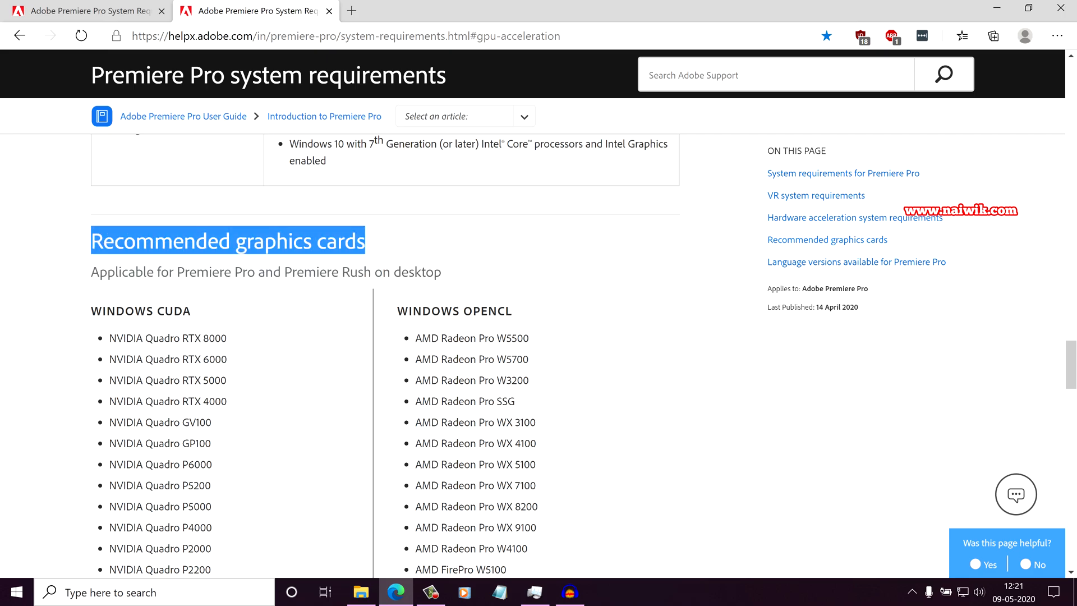
# Step: Scroll through the graphics card lists and highlight the supported integrated graphics chipsets
pyautogui.scroll(-3)
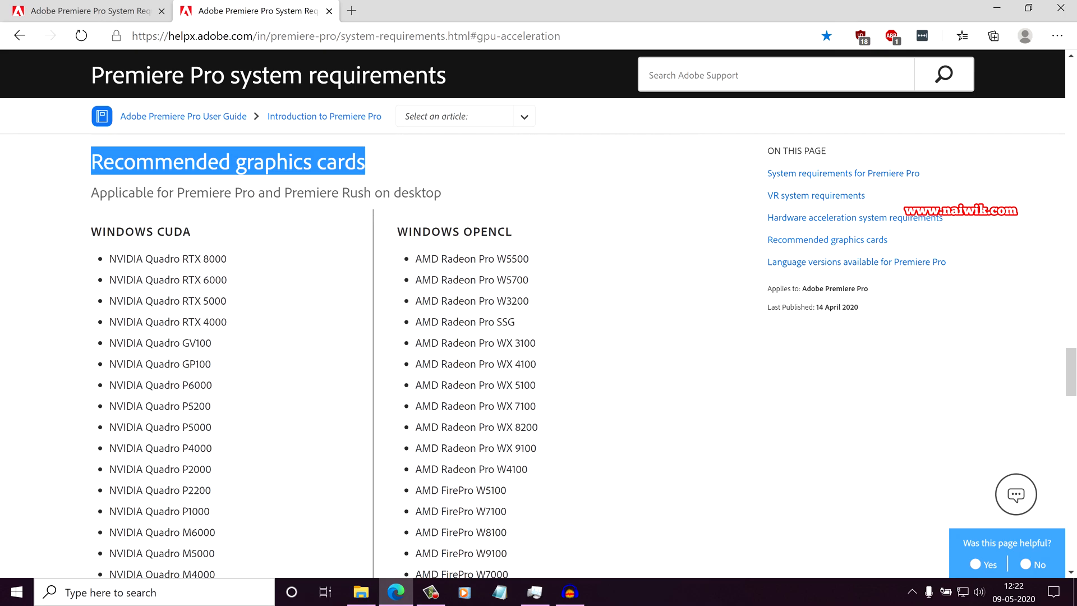
pyautogui.scroll(-3)
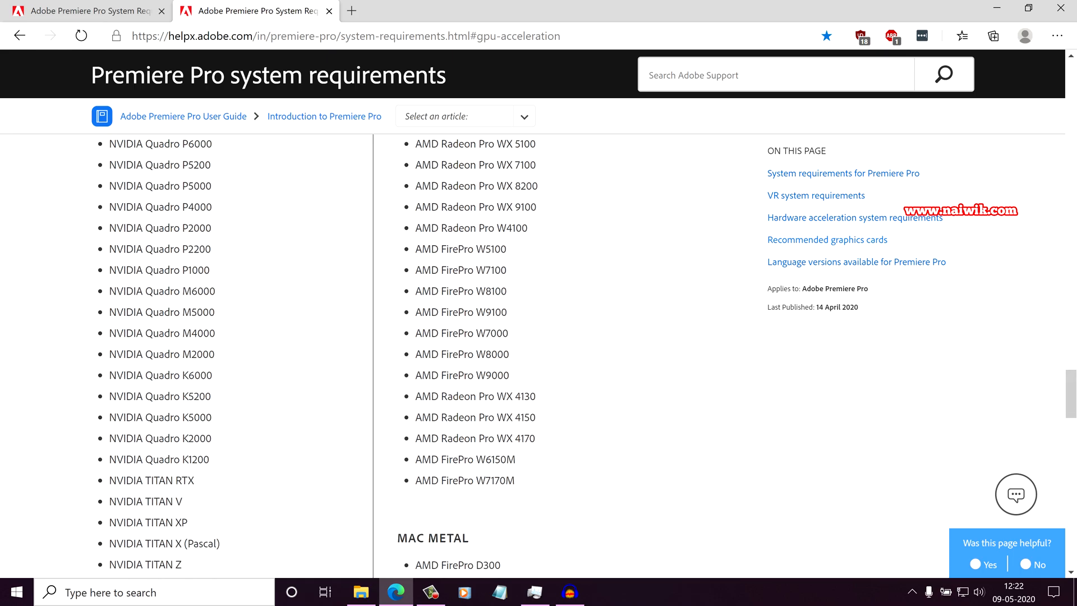
pyautogui.scroll(3)
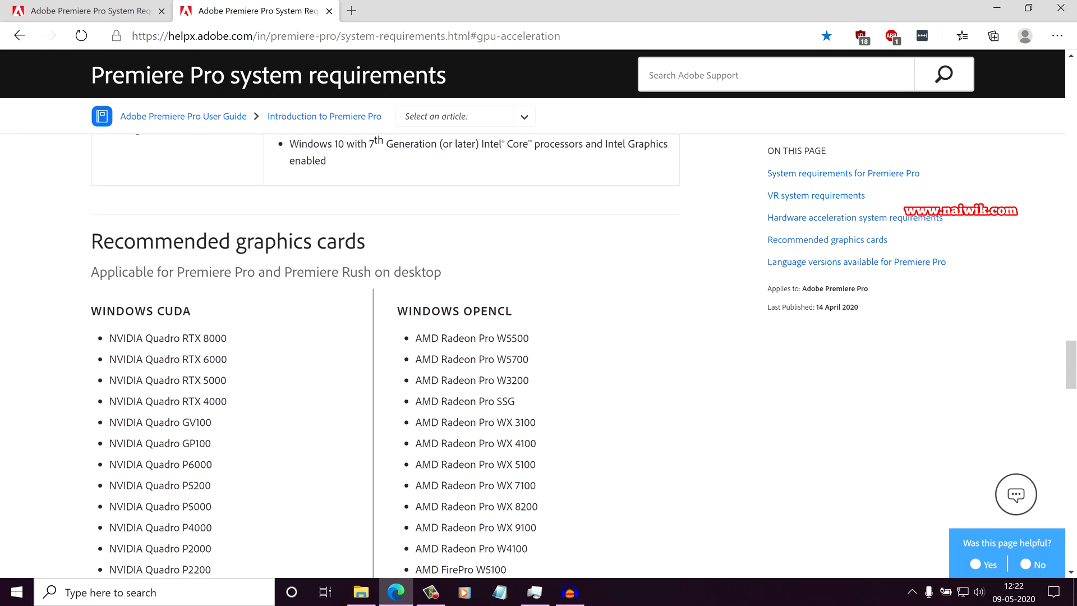
pyautogui.scroll(-3)
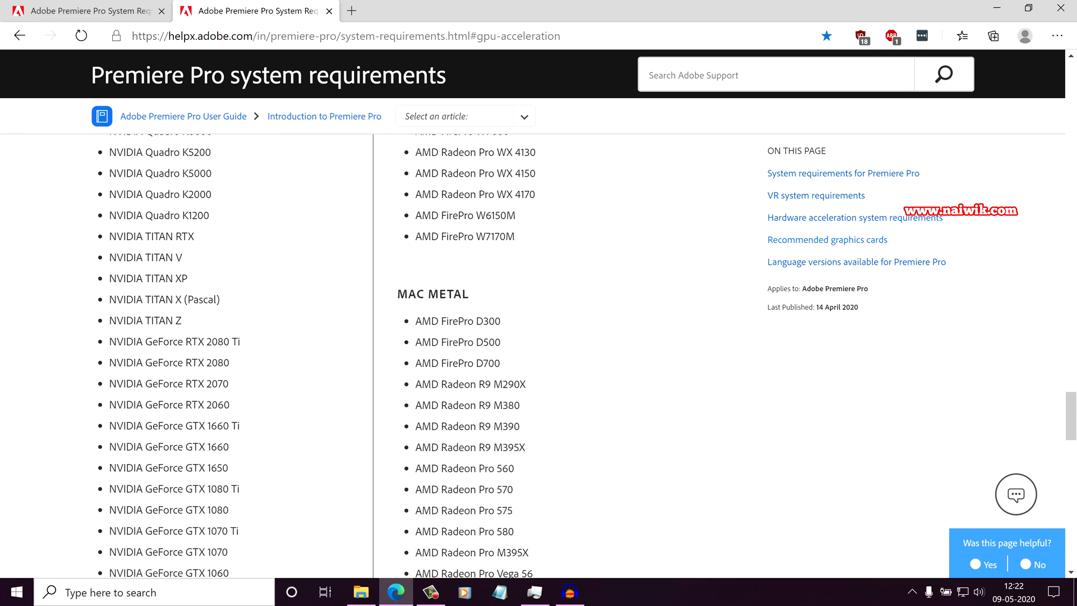
pyautogui.scroll(-3)
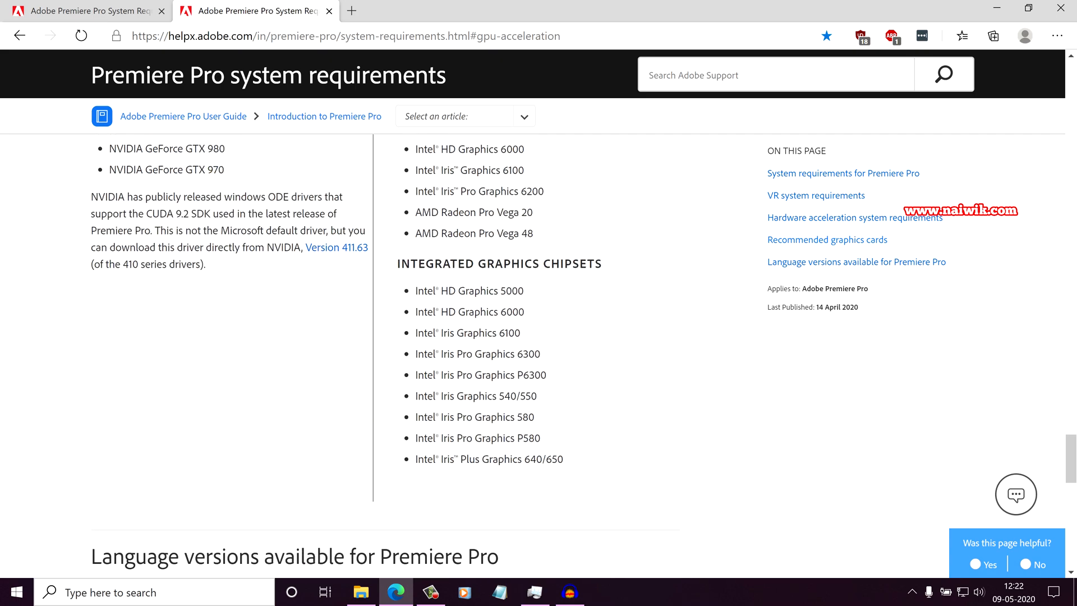
pyautogui.doubleClick(498, 262)
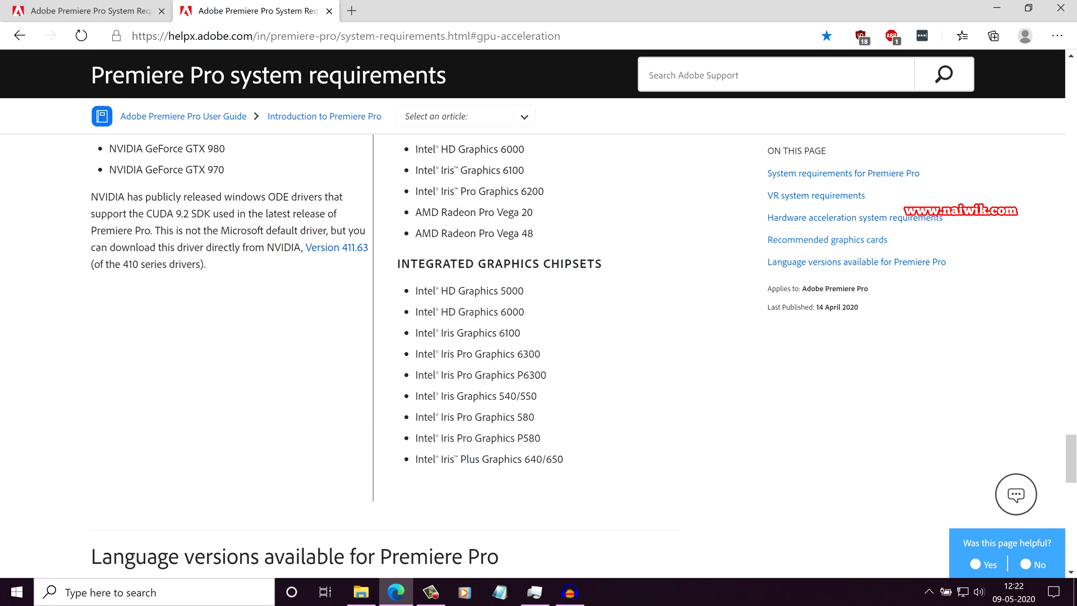
pyautogui.moveTo(417, 289); pyautogui.dragTo(563, 459)
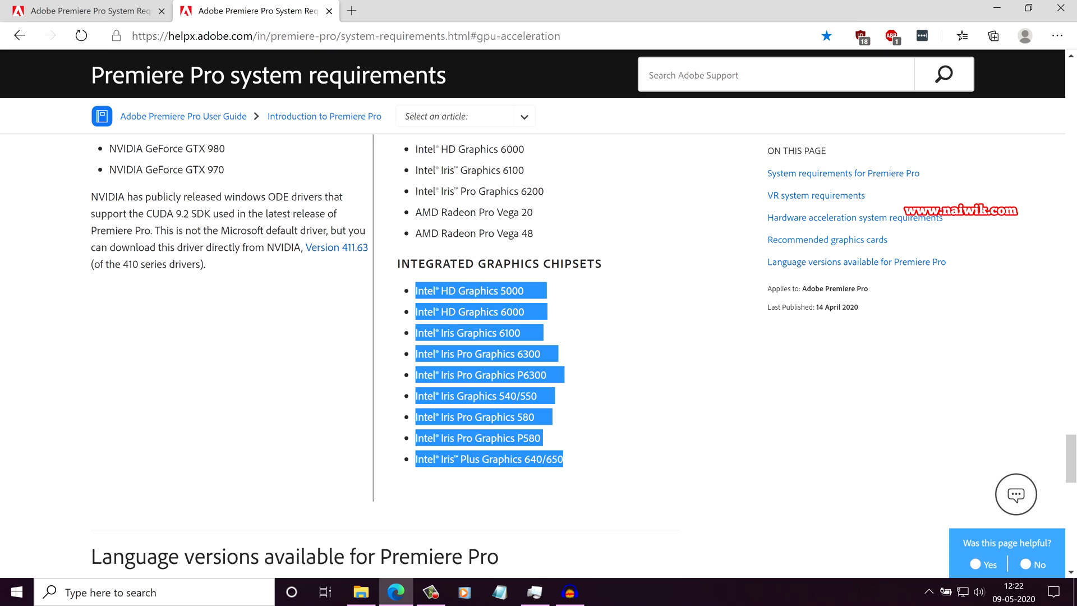
pyautogui.scroll(-3)
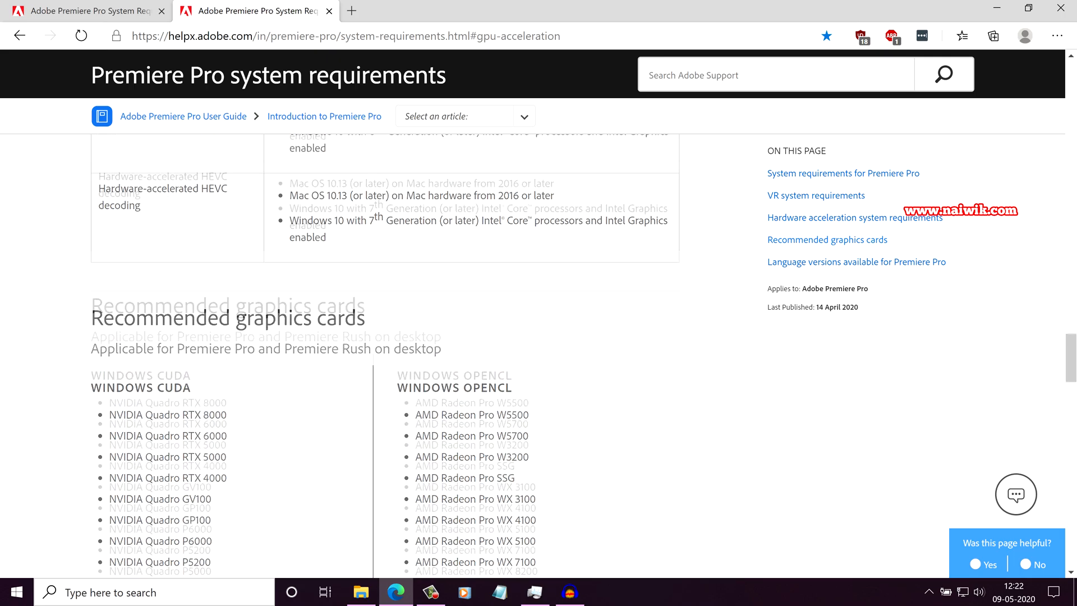
pyautogui.scroll(-3)
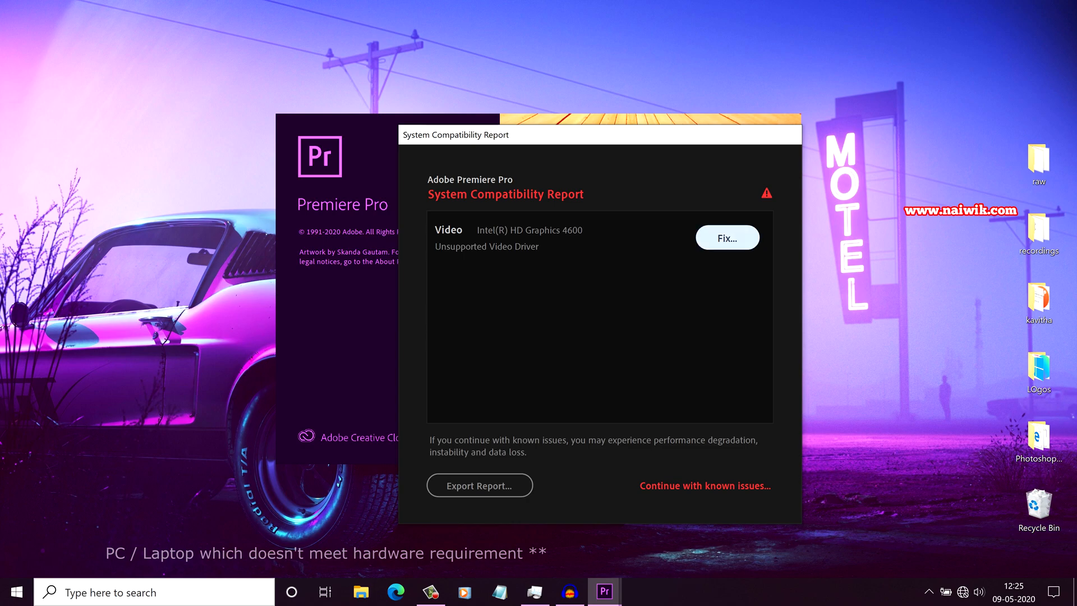
pyautogui.moveTo(727, 238)
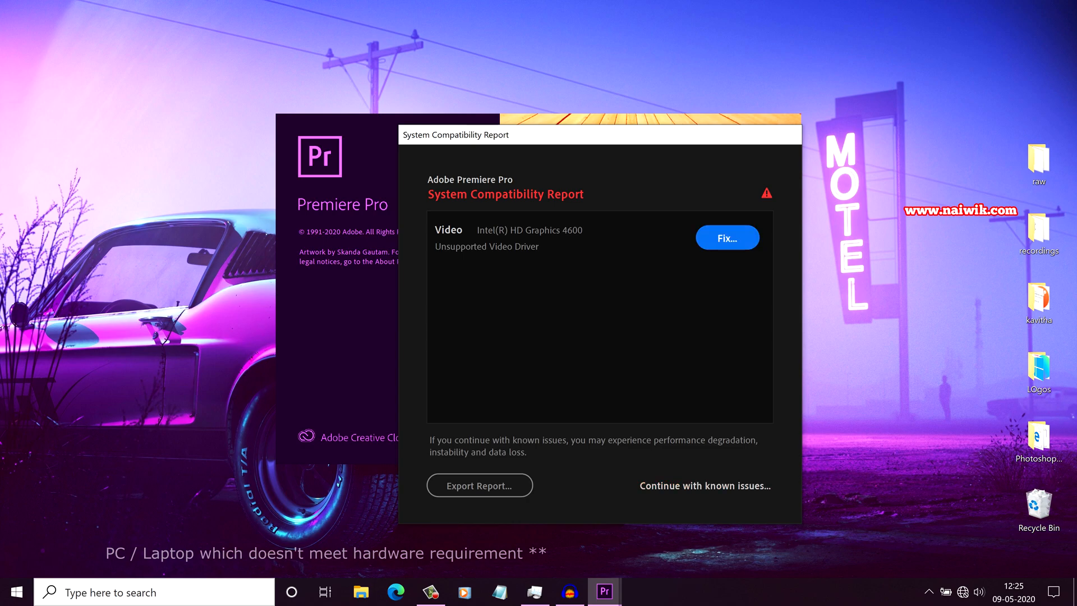
# Step: Continue with known issues past the report and confirm the New Project dialog
pyautogui.click(705, 486)
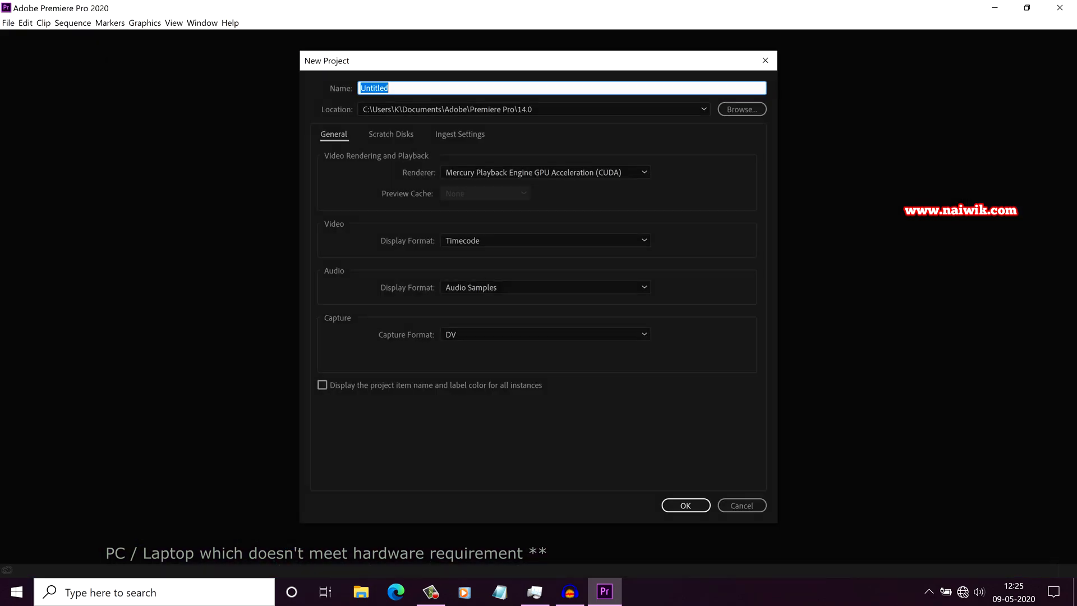
pyautogui.click(26, 22)
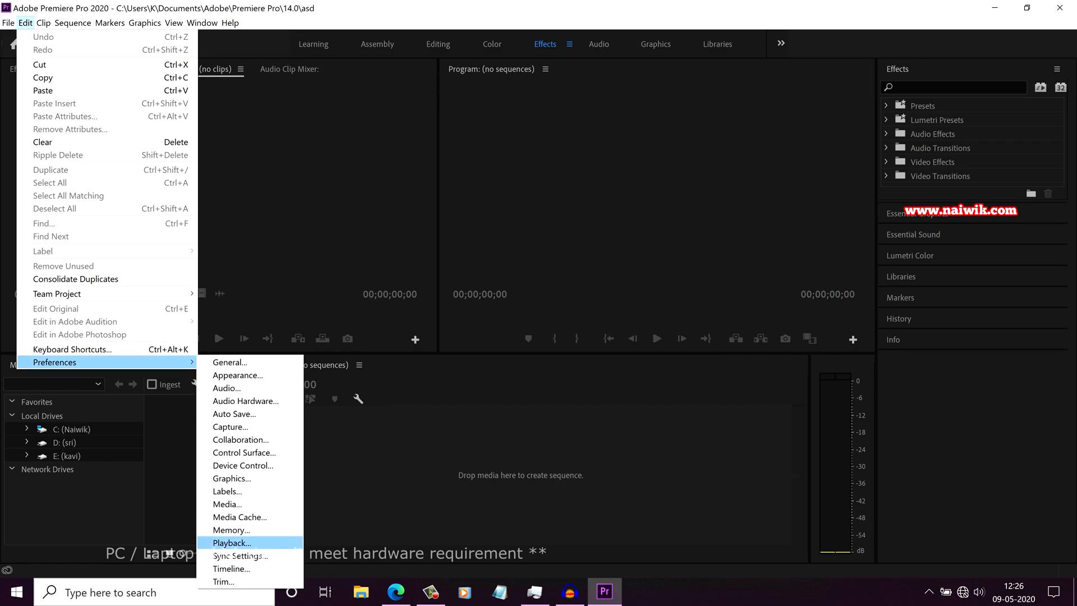
pyautogui.moveTo(229, 362)
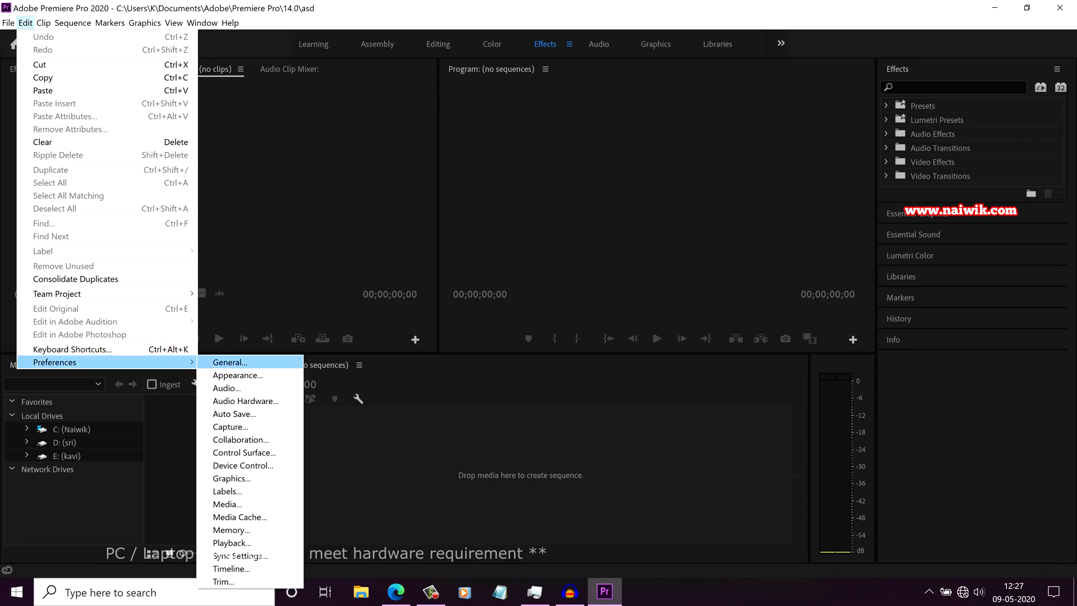
# Step: In General preferences, uncheck 'Show system compatibility issues at startup' and save
pyautogui.click(228, 362)
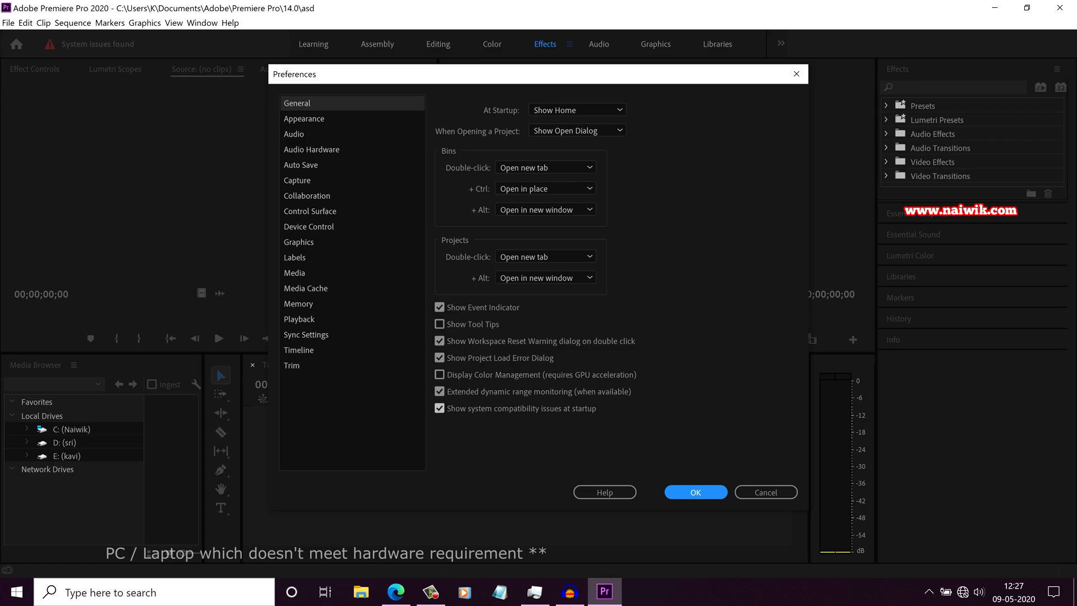
pyautogui.click(439, 408)
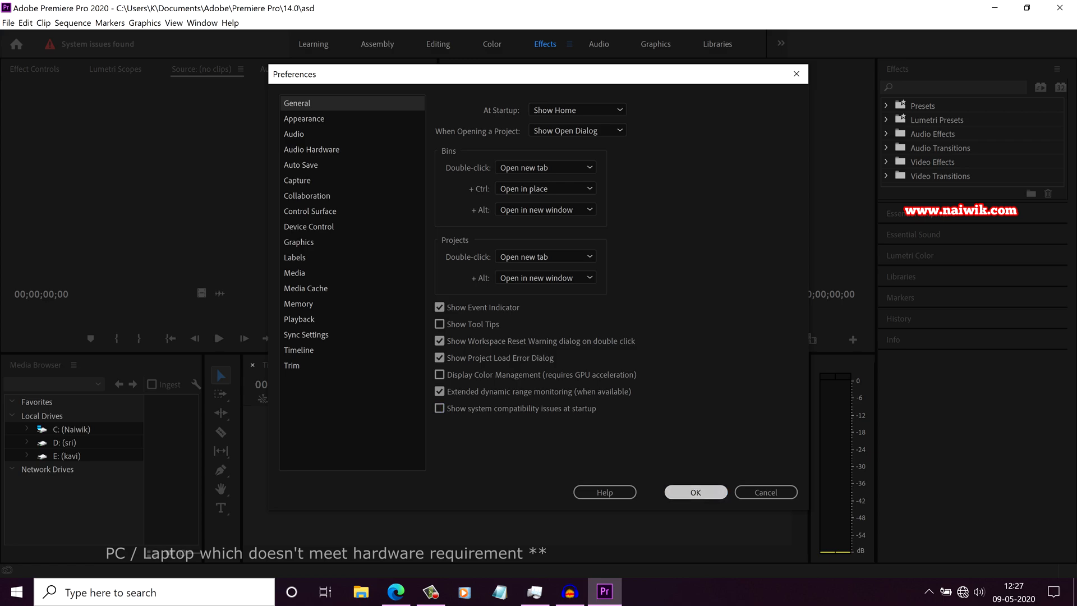
pyautogui.click(695, 492)
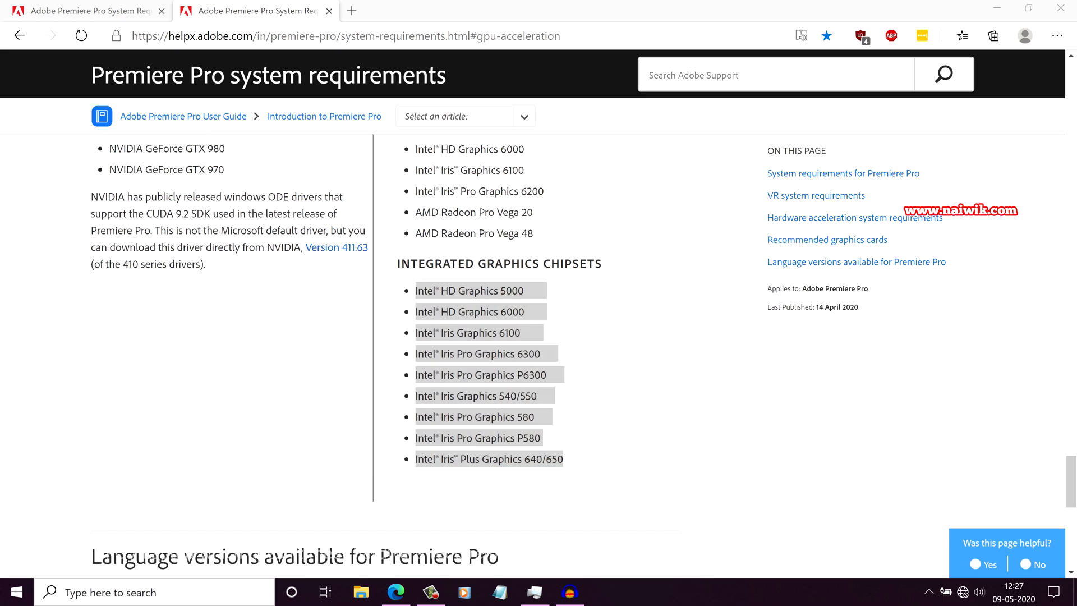
# Step: Switch back to the Edge window showing the integrated graphics chipsets list
pyautogui.click(603, 591)
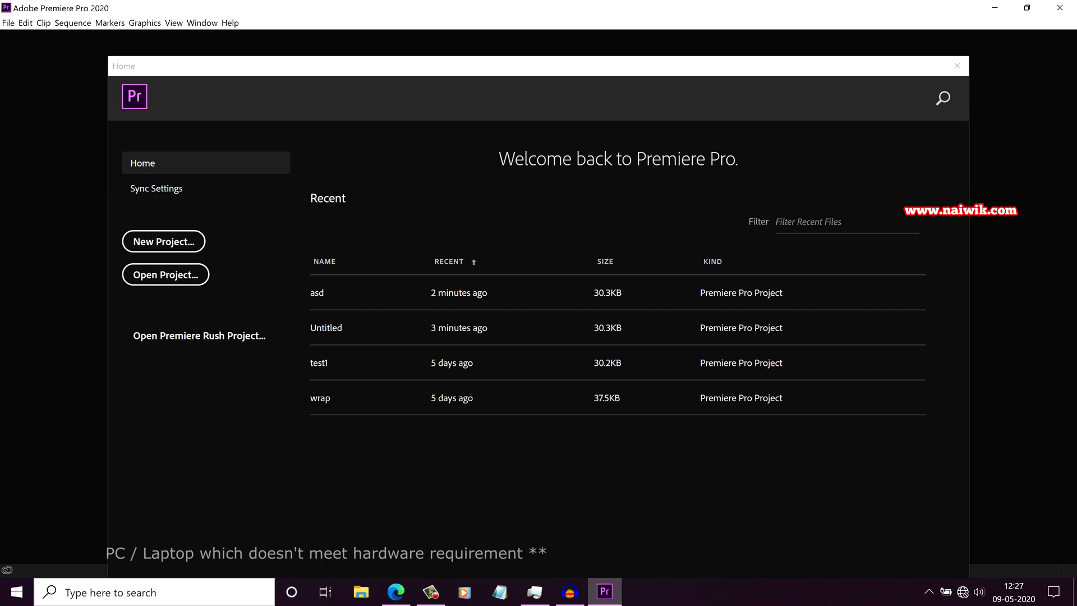
# Step: Open the recent project 'asd', continue past the report, then search 'pre' in Start
pyautogui.doubleClick(317, 291)
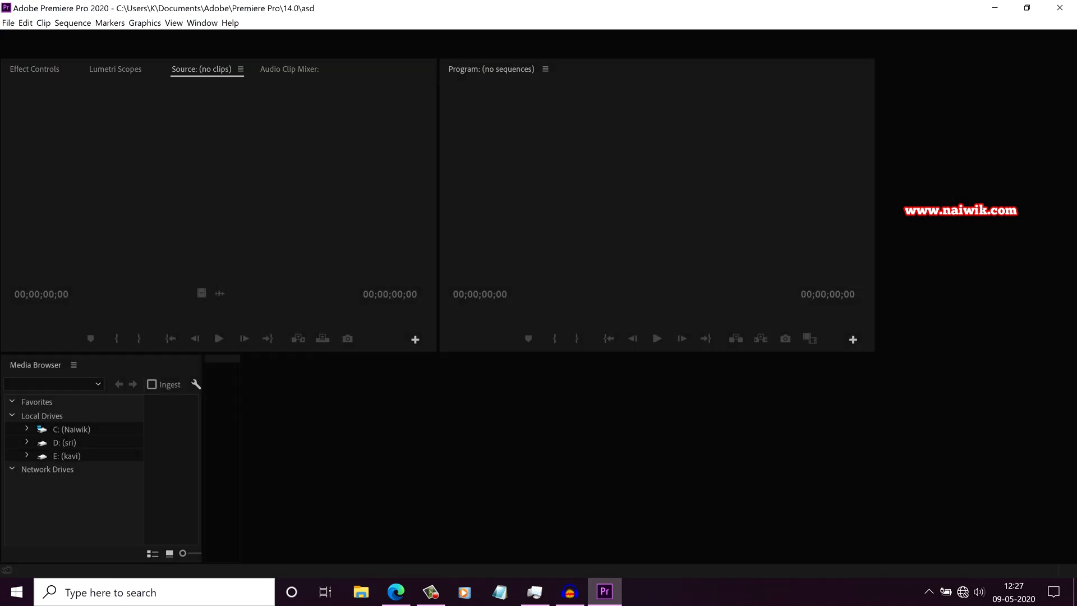
pyautogui.click(546, 44)
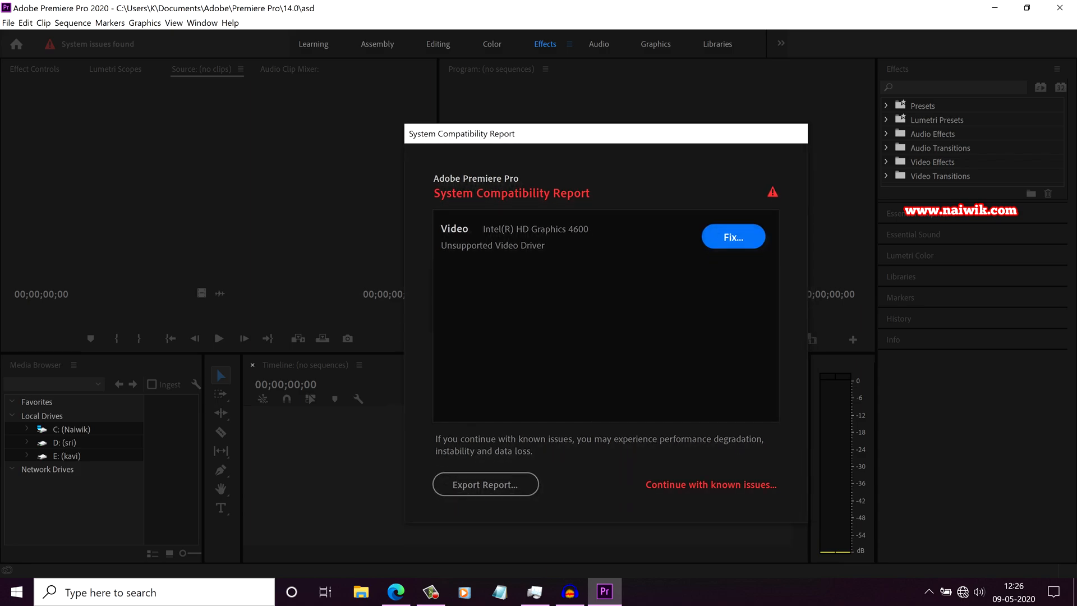
pyautogui.click(712, 485)
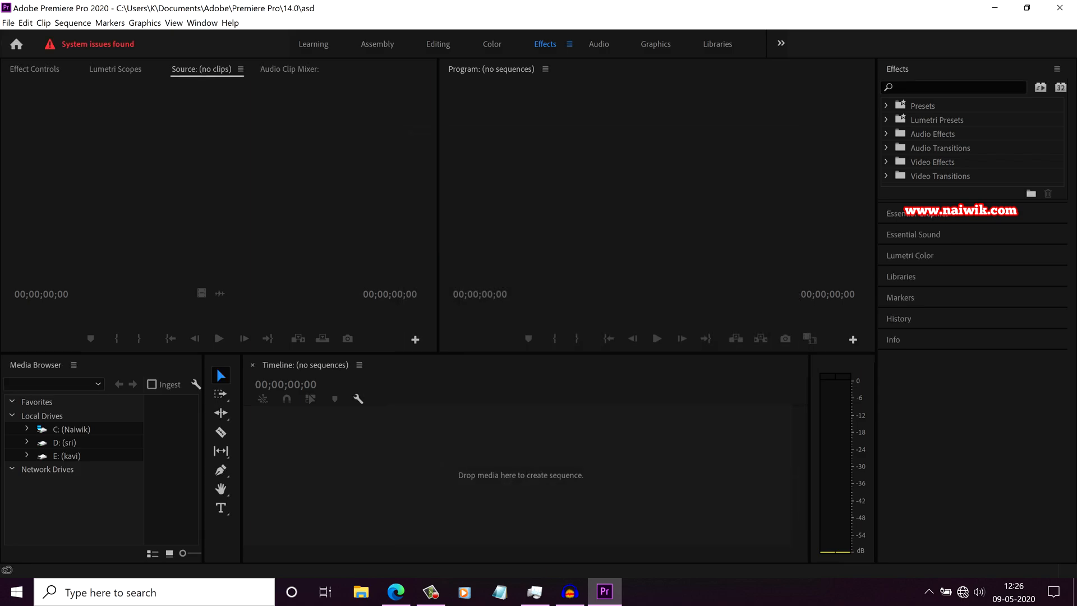
pyautogui.write('pre')
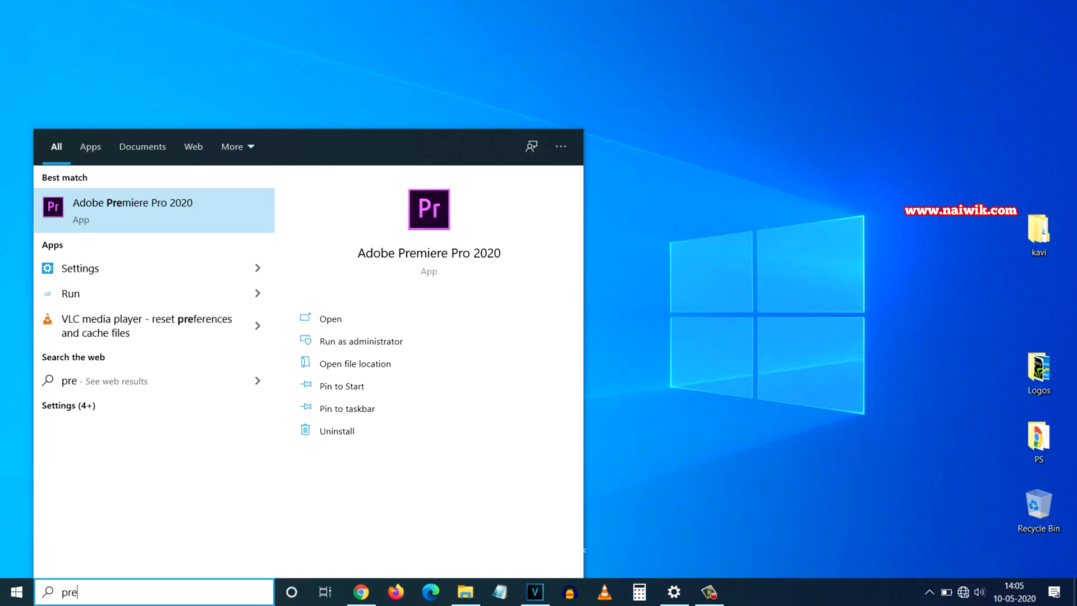
# Step: Launch Premiere Pro 2020 and create a new Untitled project with no report appearing
pyautogui.click(132, 210)
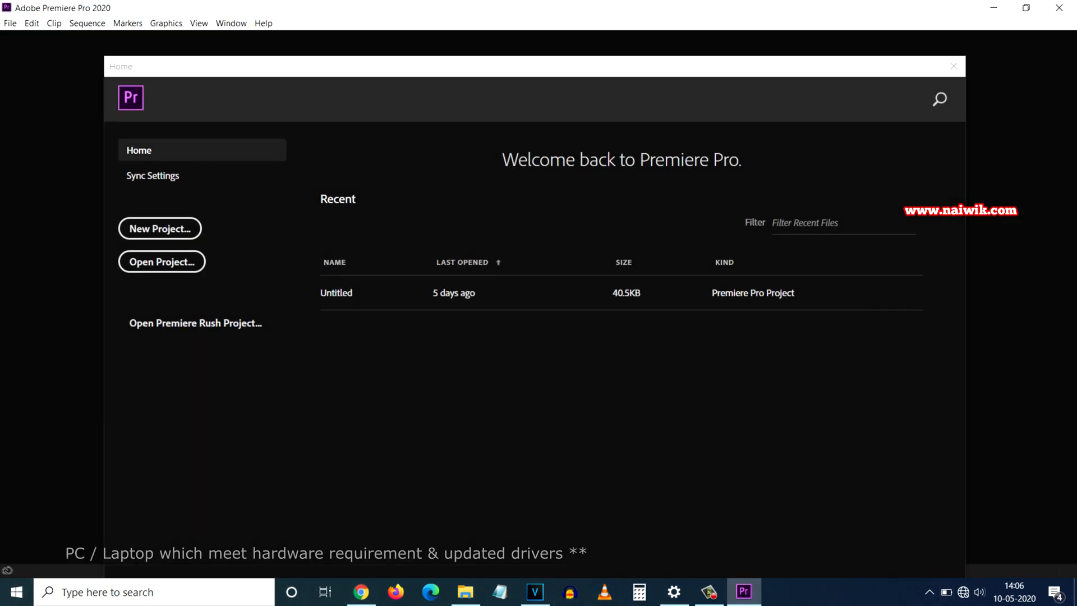
pyautogui.click(159, 228)
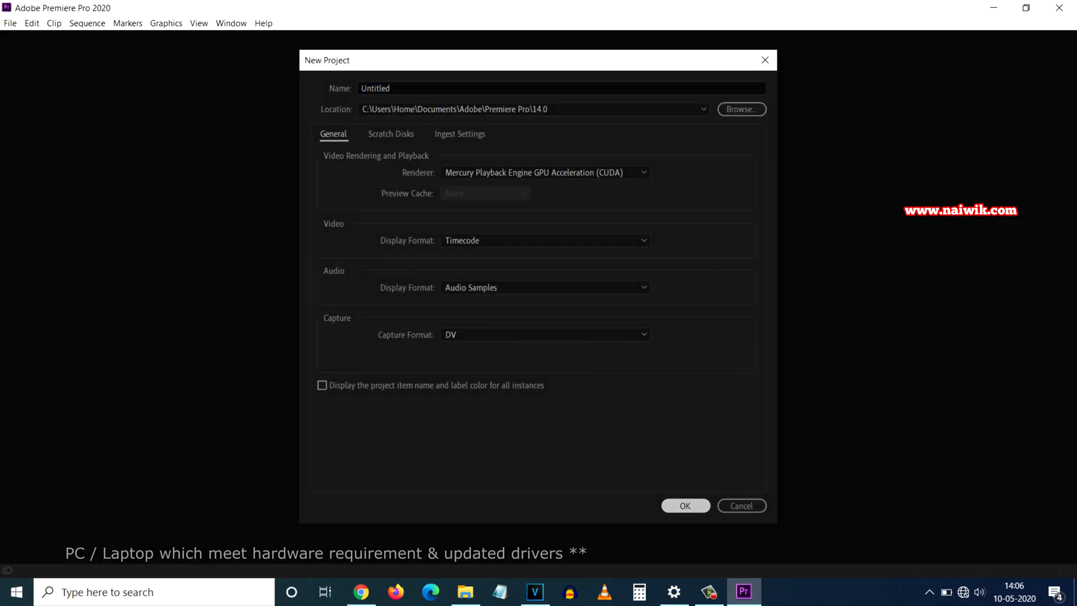
pyautogui.click(684, 506)
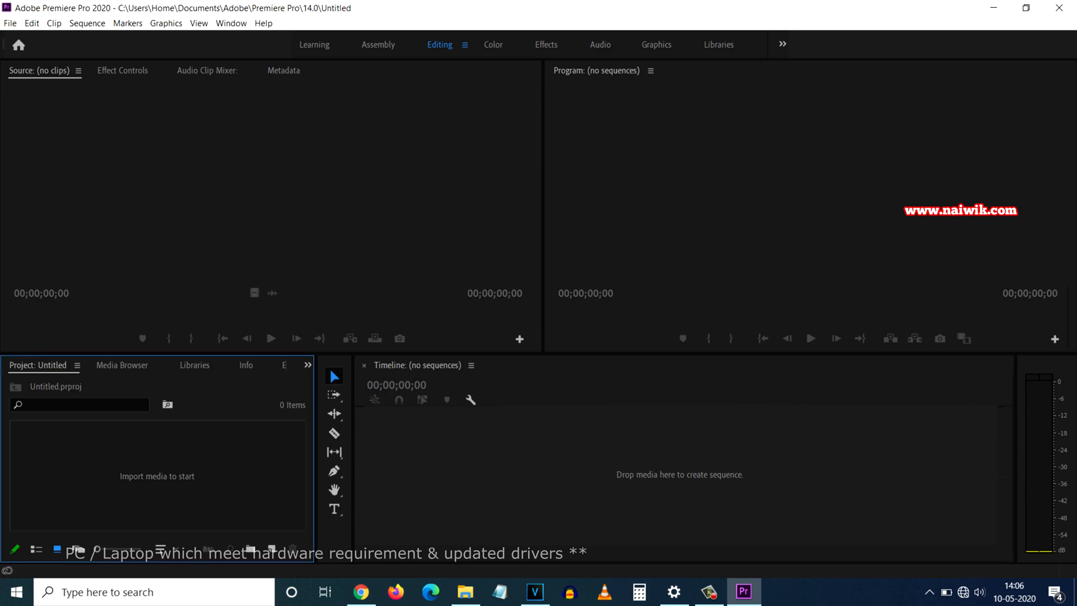